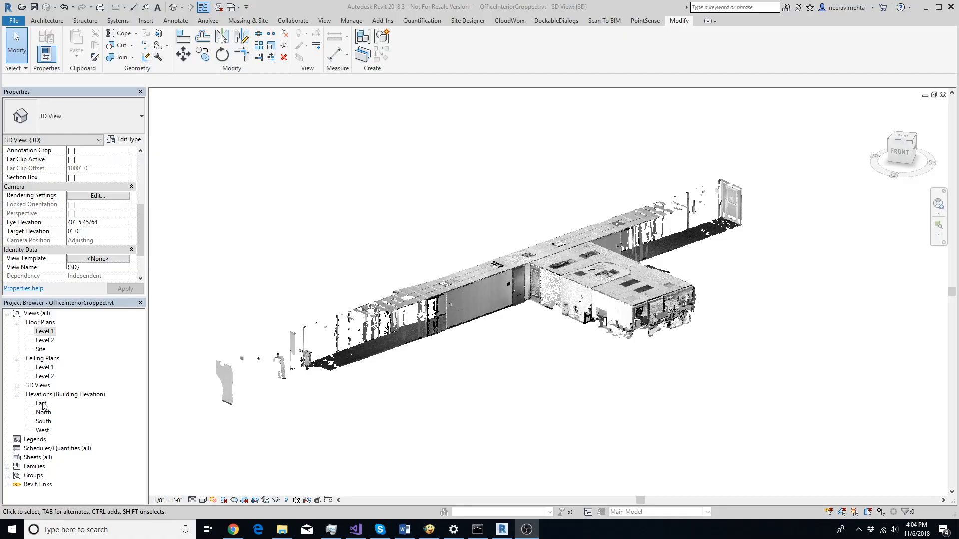
# Step: Look at the East elevation, then switch to the Level 1 floor plan
pyautogui.doubleClick(41, 403)
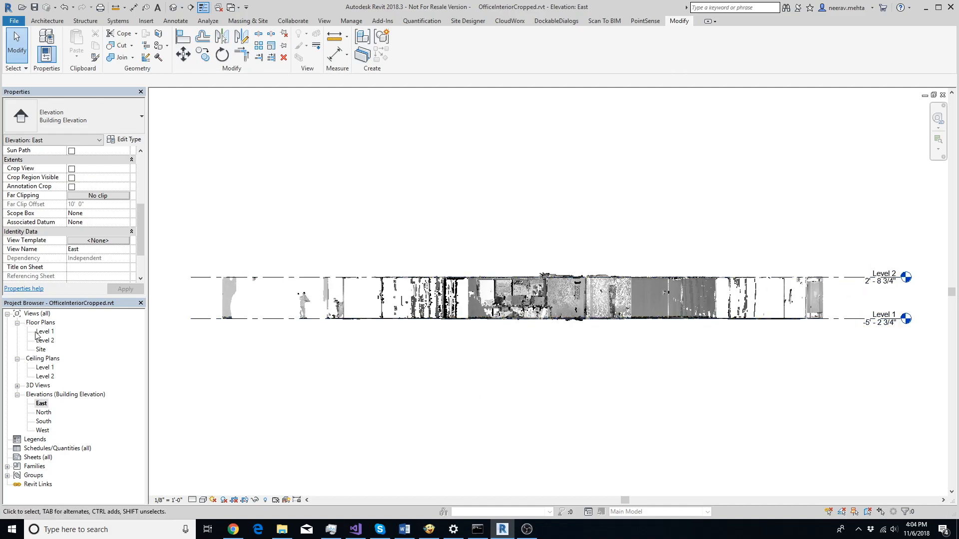
pyautogui.doubleClick(45, 330)
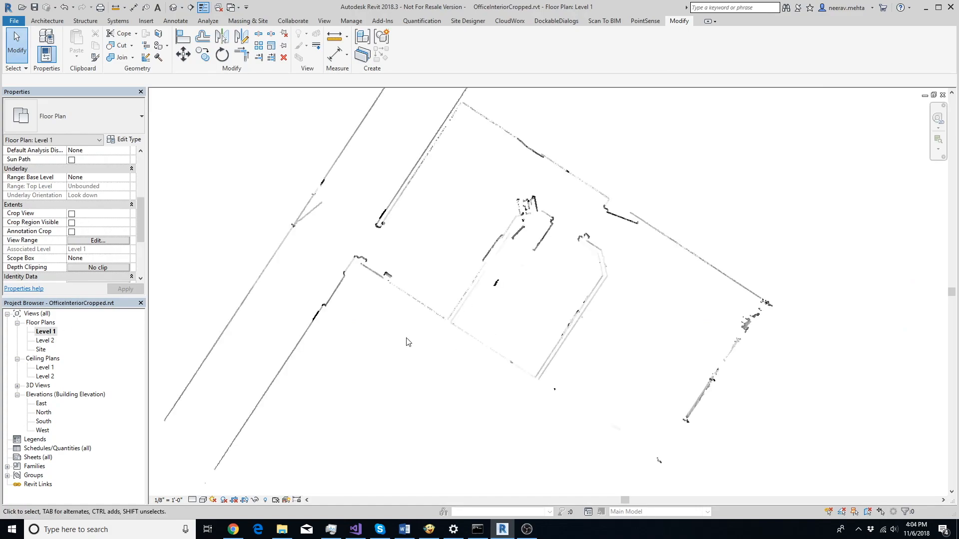
# Step: Set the Level 1 view range: top 5' 6", cut plane 5' 2", bottom 5' 0"
pyautogui.click(98, 240)
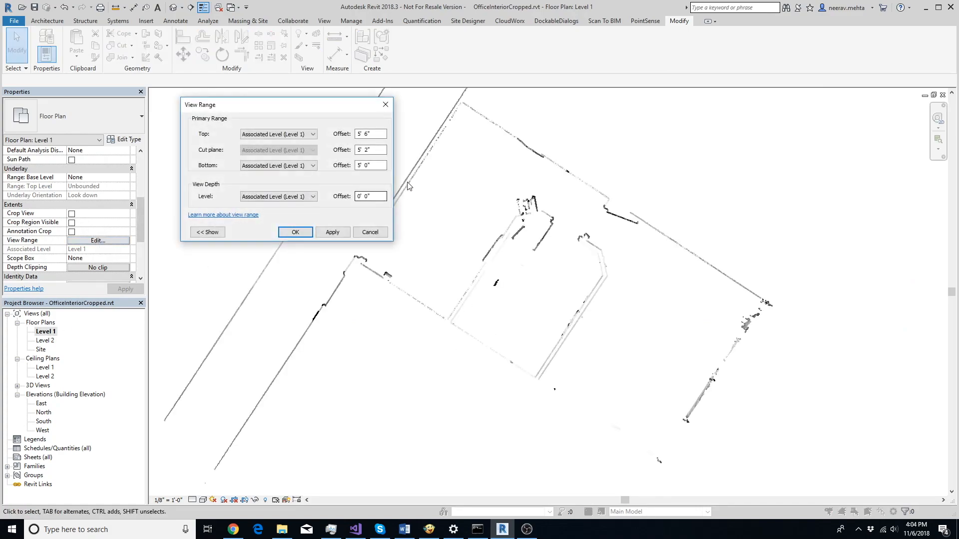
pyautogui.click(370, 165)
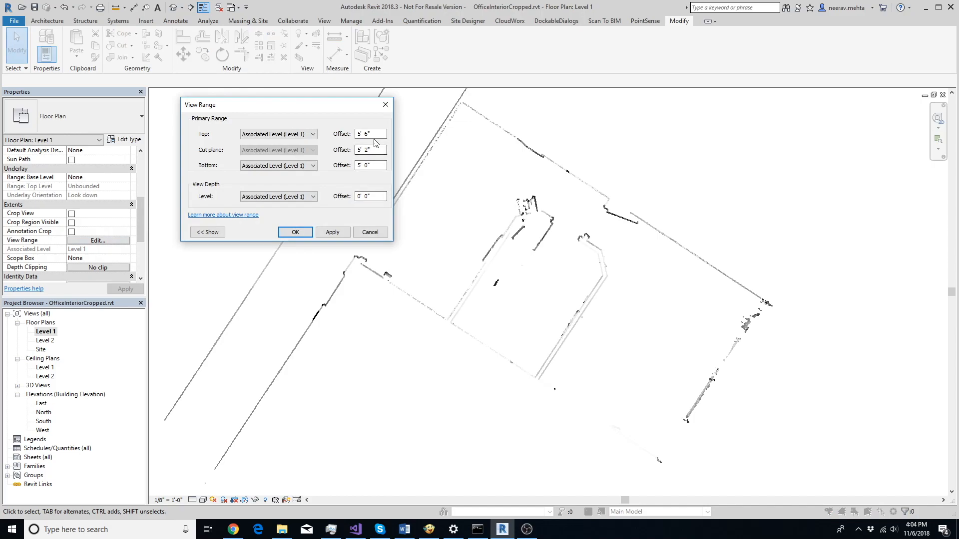
pyautogui.click(370, 134)
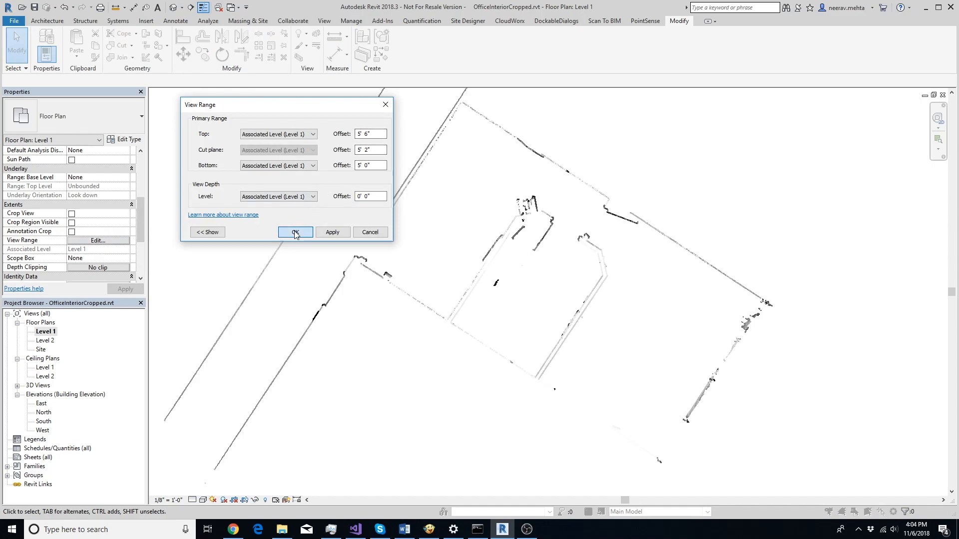
pyautogui.click(295, 232)
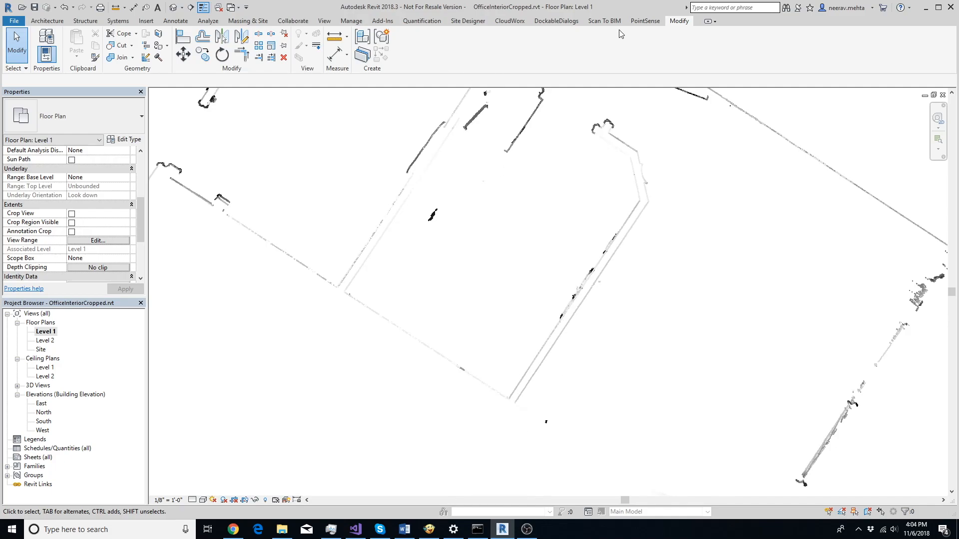
# Step: Start Scan To BIM Fit Wall and pick a point on the diagonal wall's first face
pyautogui.click(603, 20)
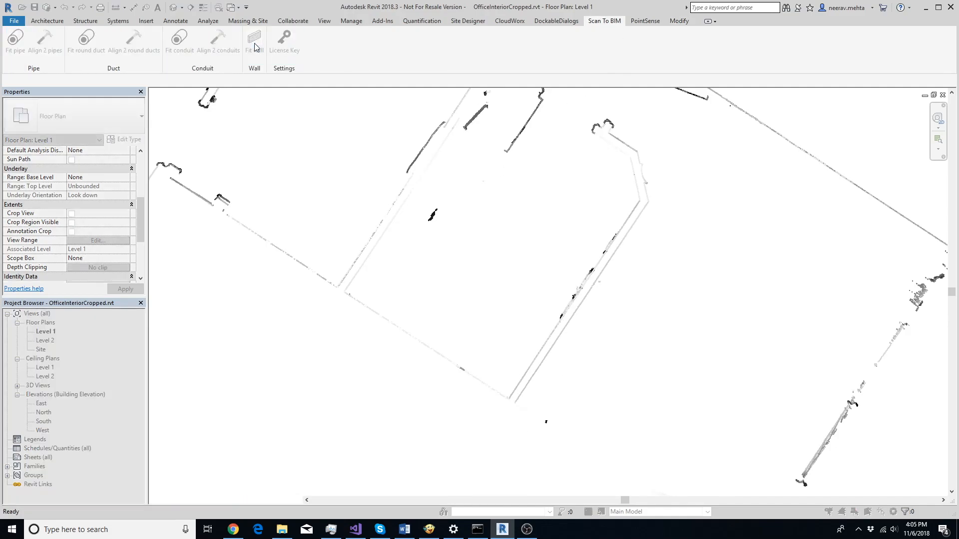
pyautogui.click(254, 43)
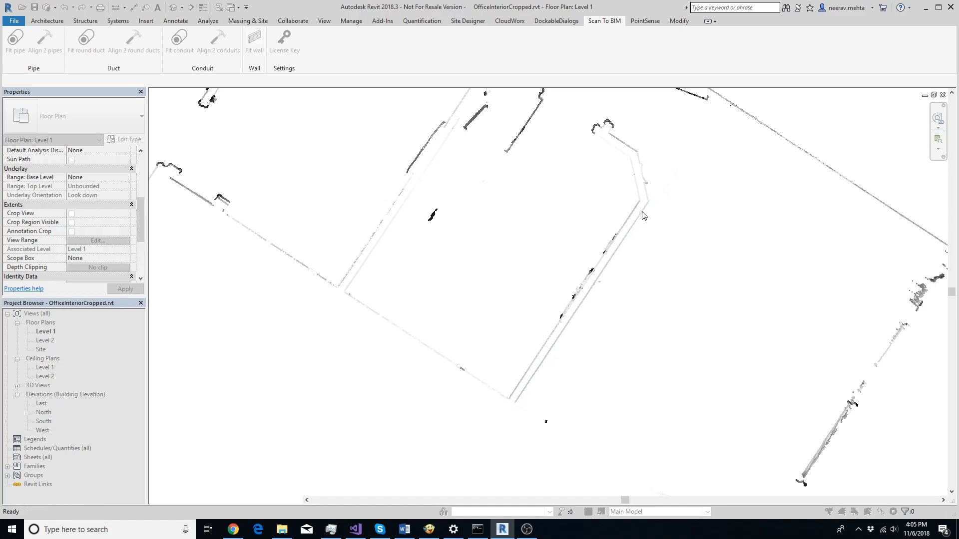
pyautogui.click(640, 215)
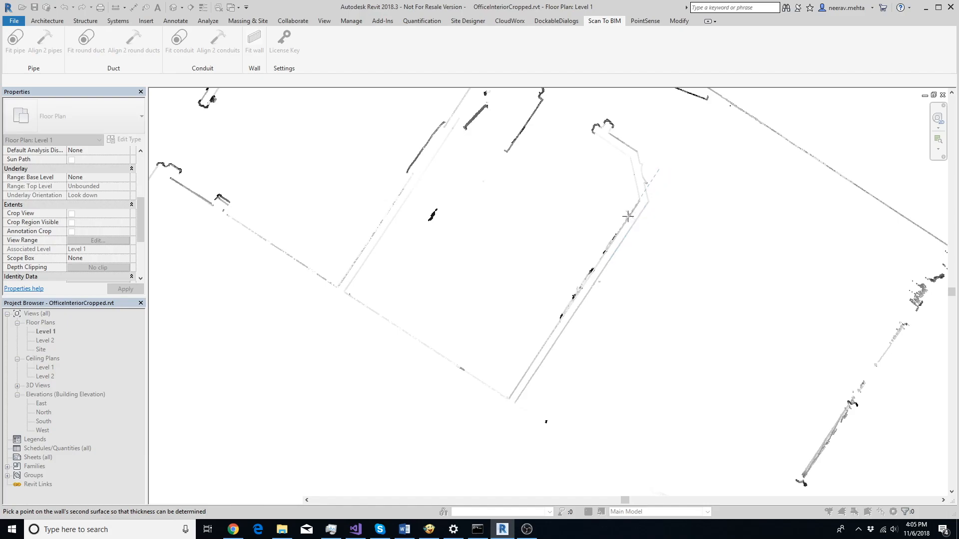
pyautogui.moveTo(626, 217)
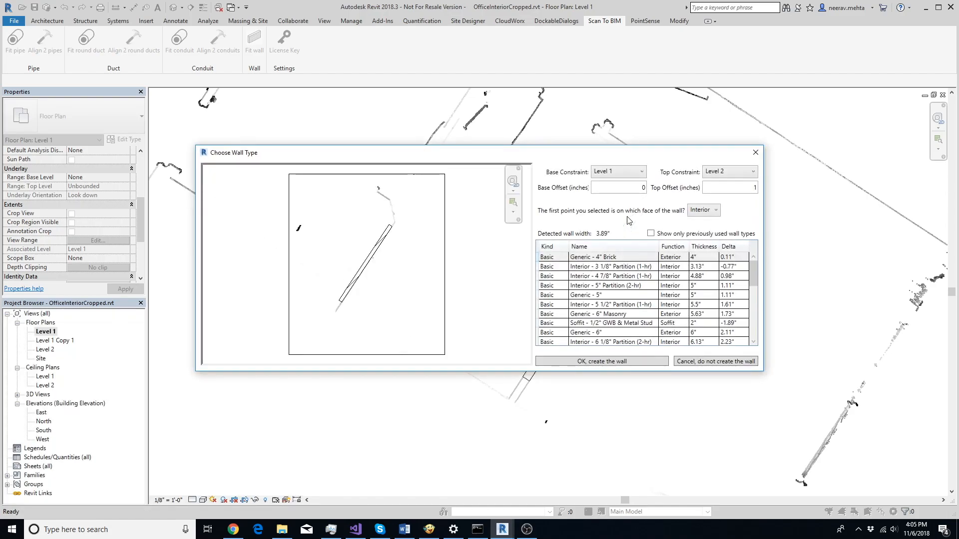
pyautogui.moveTo(460, 255)
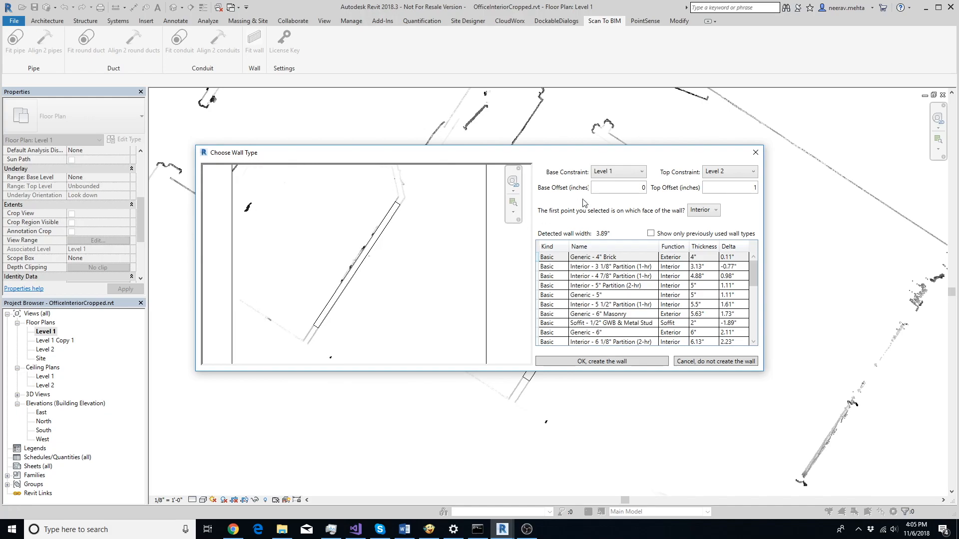
# Step: Make the fitted wall unconnected at top, 7.0 ft high, with the picked face Exterior
pyautogui.click(729, 171)
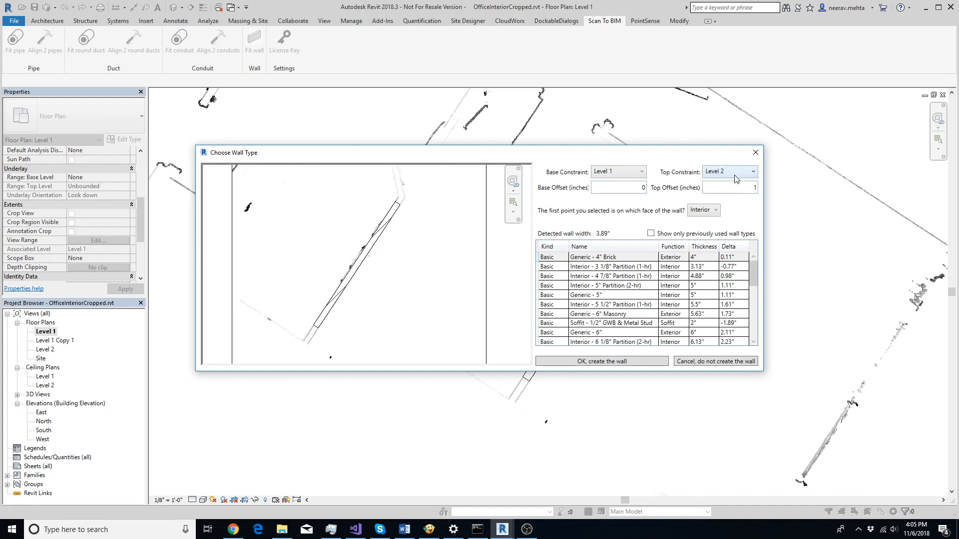
pyautogui.click(729, 171)
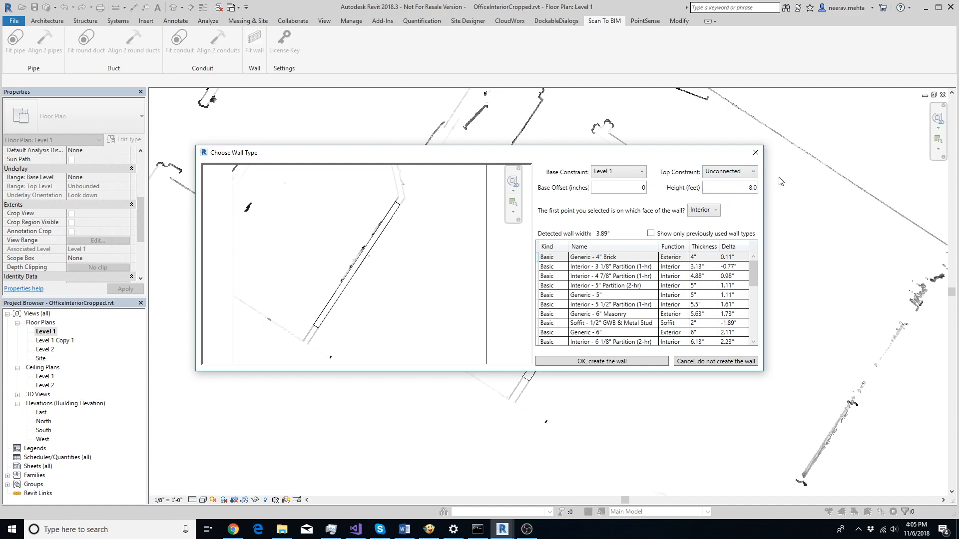
pyautogui.click(727, 188)
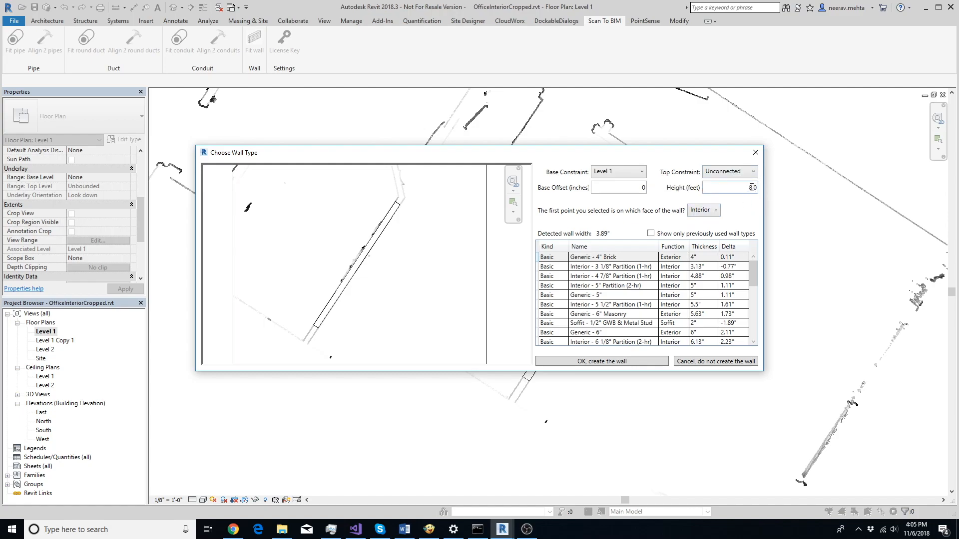
pyautogui.write('.0')
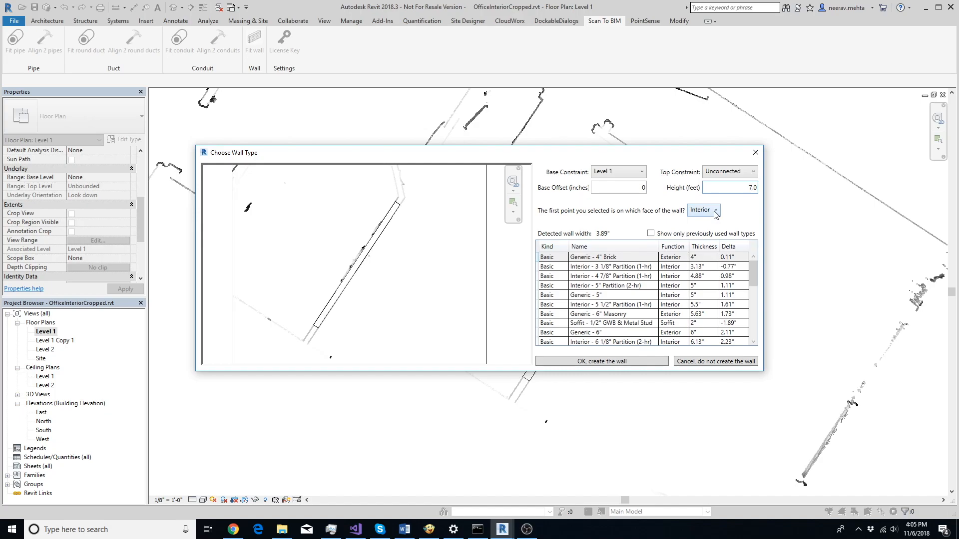
pyautogui.click(703, 210)
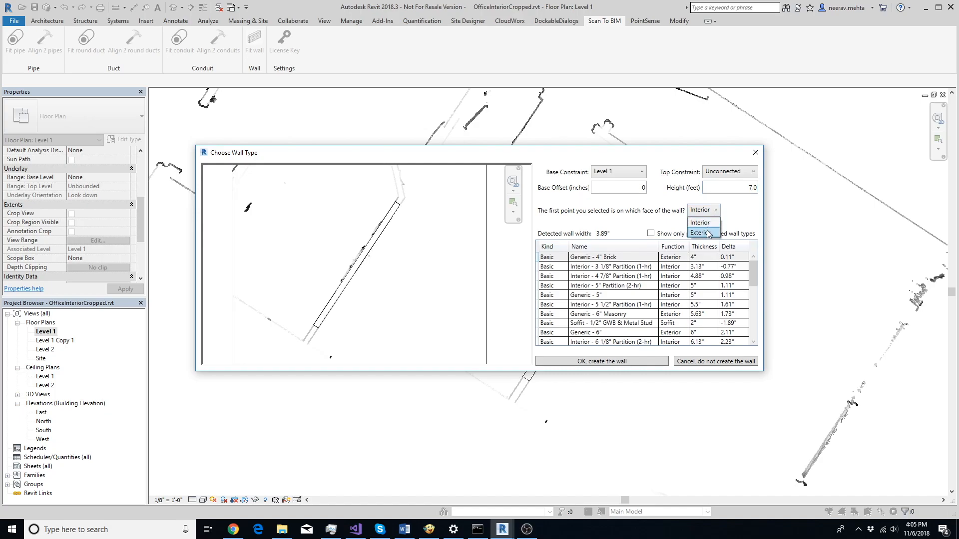
pyautogui.click(700, 232)
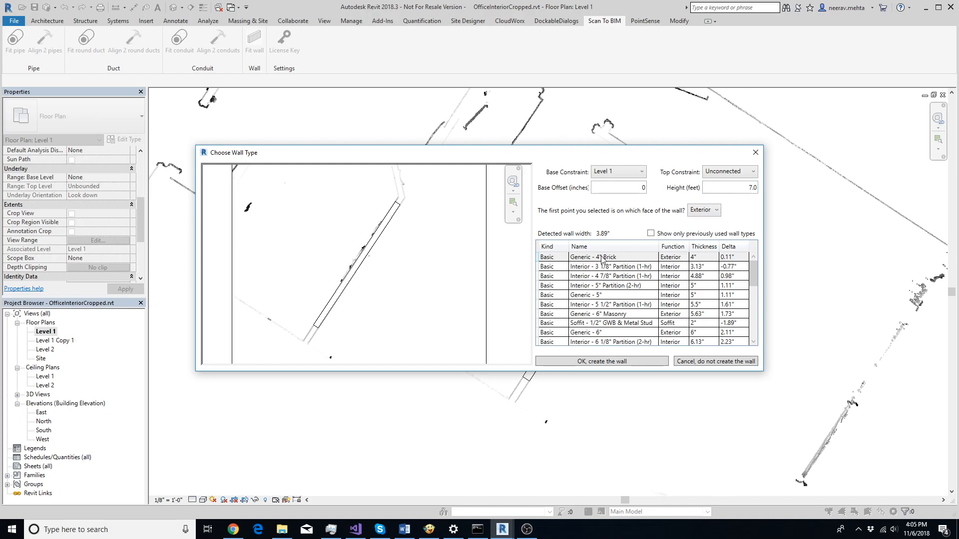
# Step: Choose the Interior - 4 7/8" Partition (1-hr) type for the first fitted wall
pyautogui.click(602, 257)
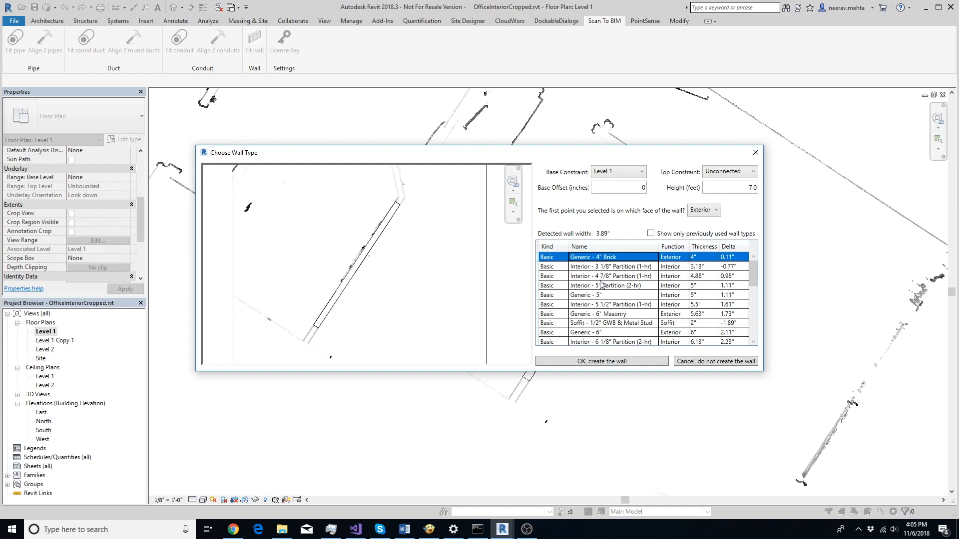
pyautogui.moveTo(604, 281)
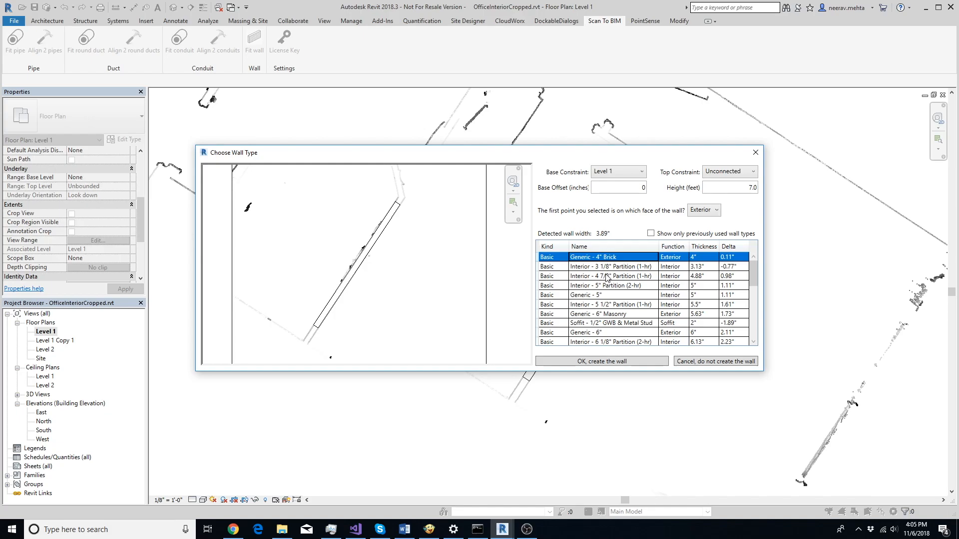
pyautogui.click(609, 276)
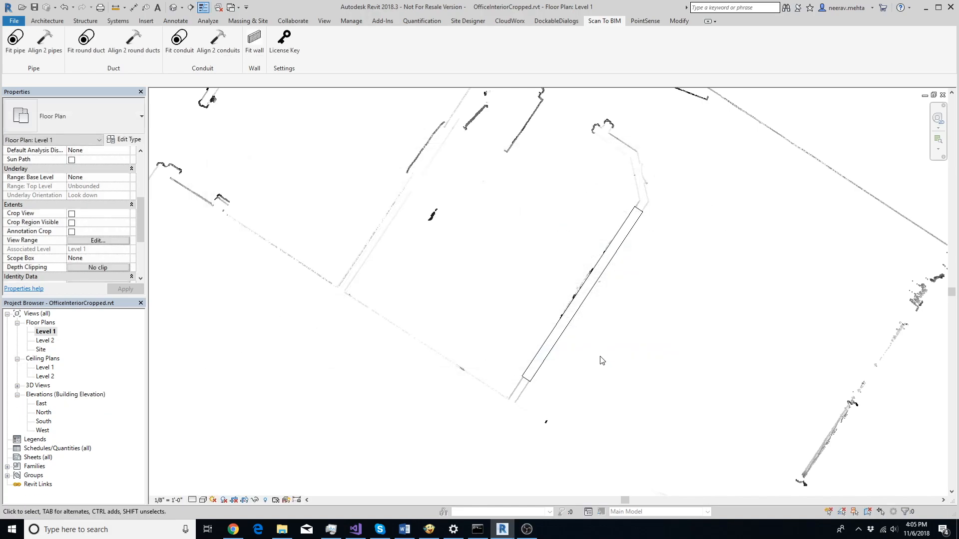
pyautogui.moveTo(428, 300)
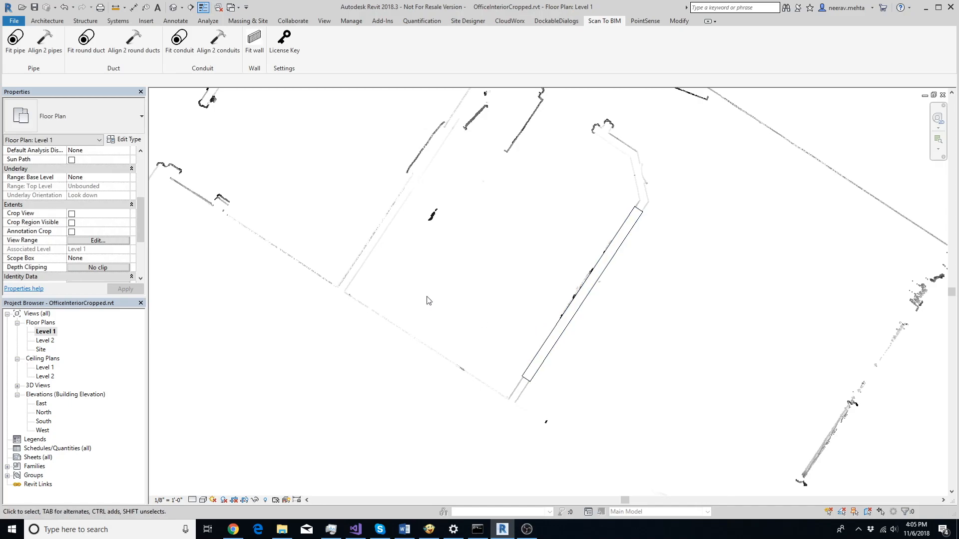
pyautogui.moveTo(346, 185)
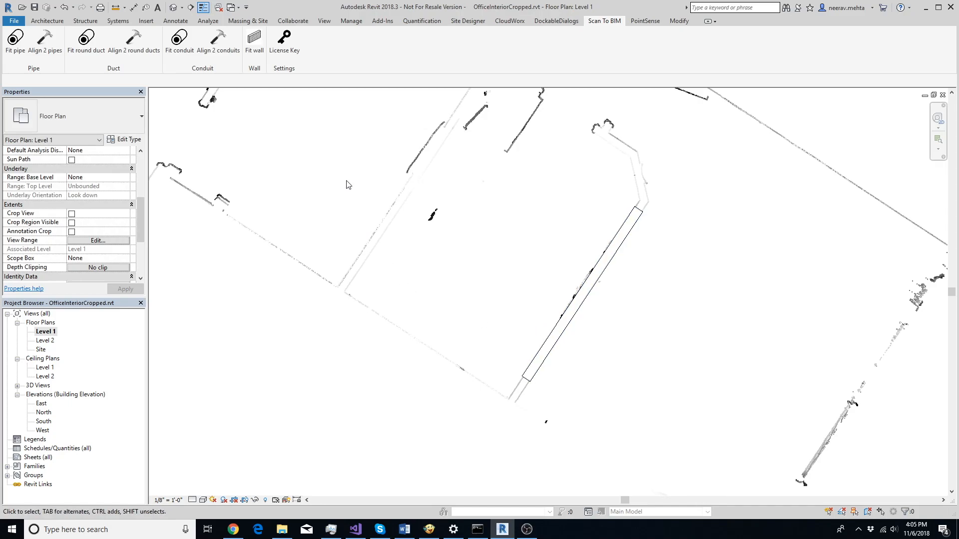
pyautogui.moveTo(304, 121)
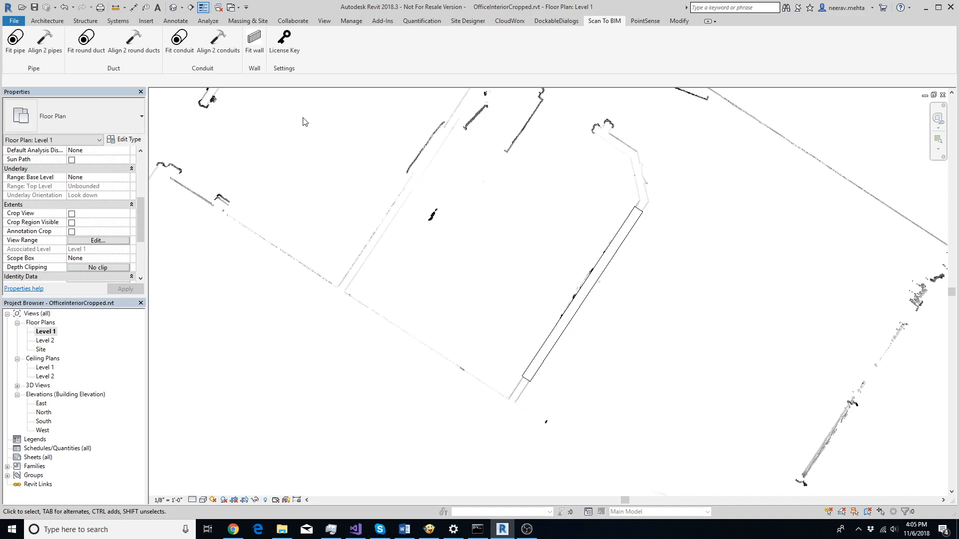
pyautogui.moveTo(254, 43)
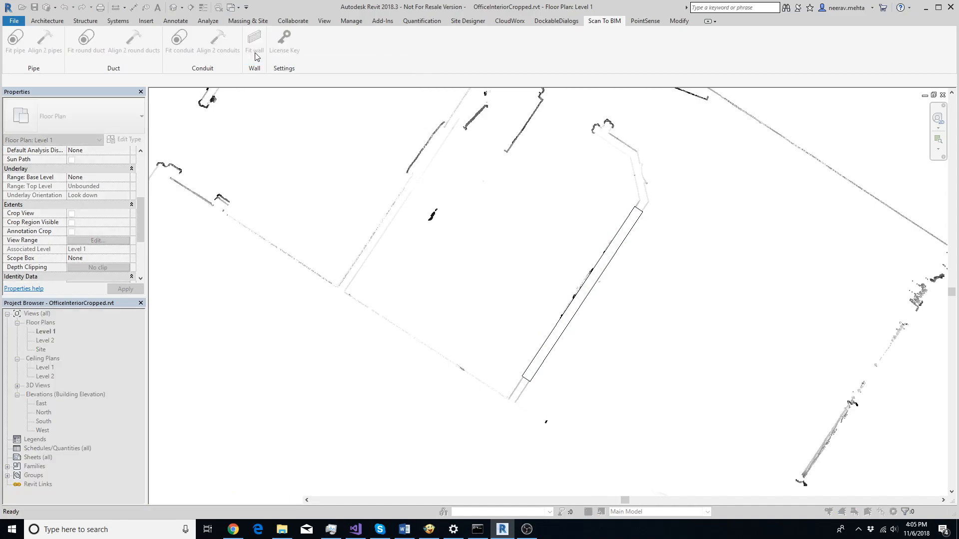
# Step: Pick the first point of the second wall on the scanned wall
pyautogui.click(253, 44)
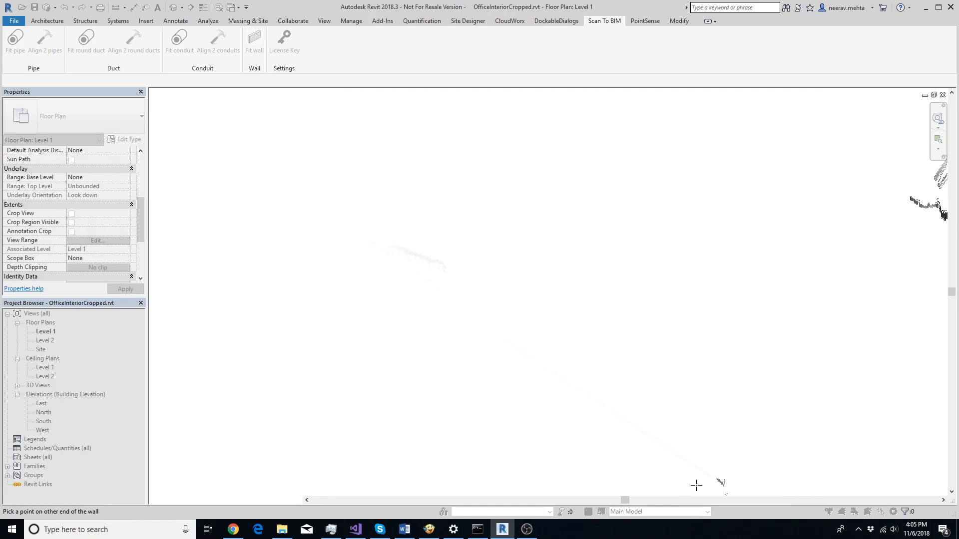
pyautogui.moveTo(717, 480)
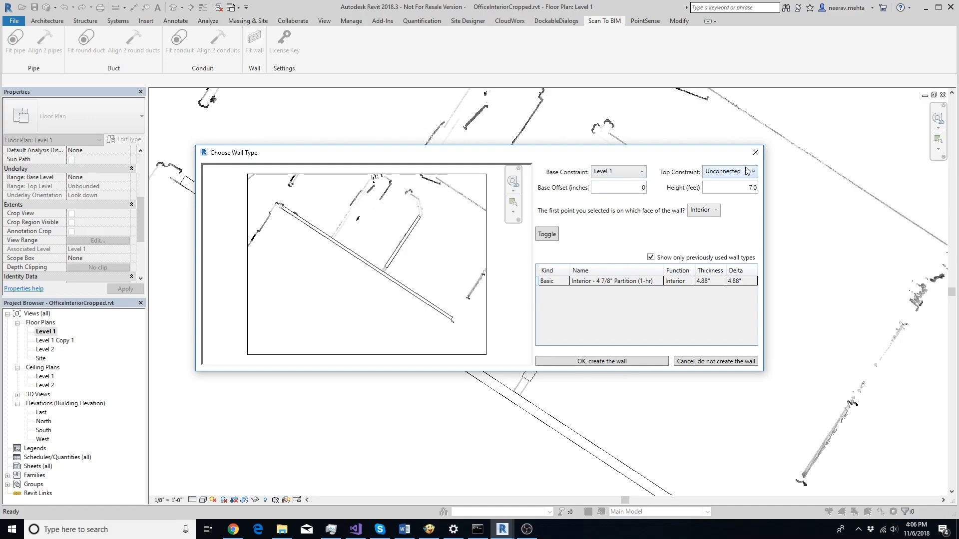
pyautogui.moveTo(745, 174)
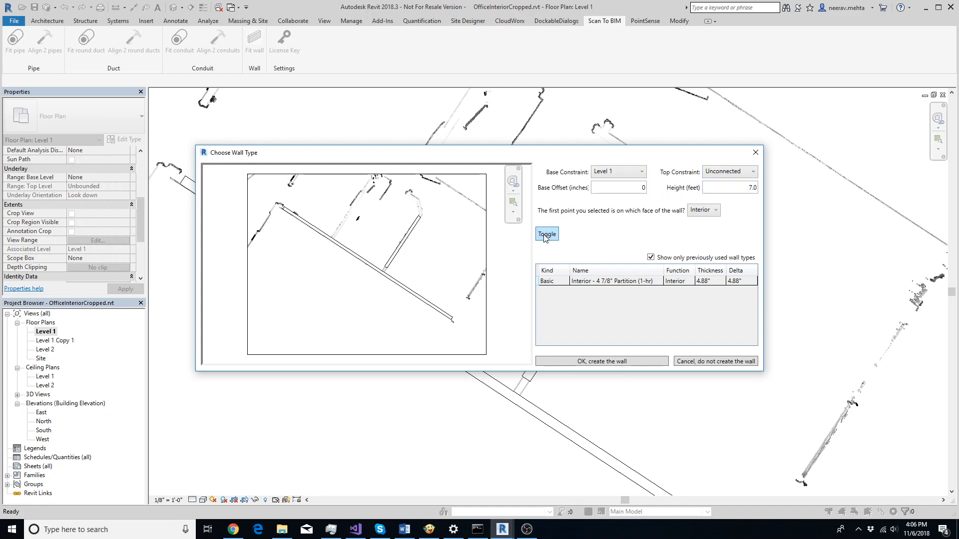
# Step: Toggle the wall to the scan's other side and list all wall types
pyautogui.click(545, 234)
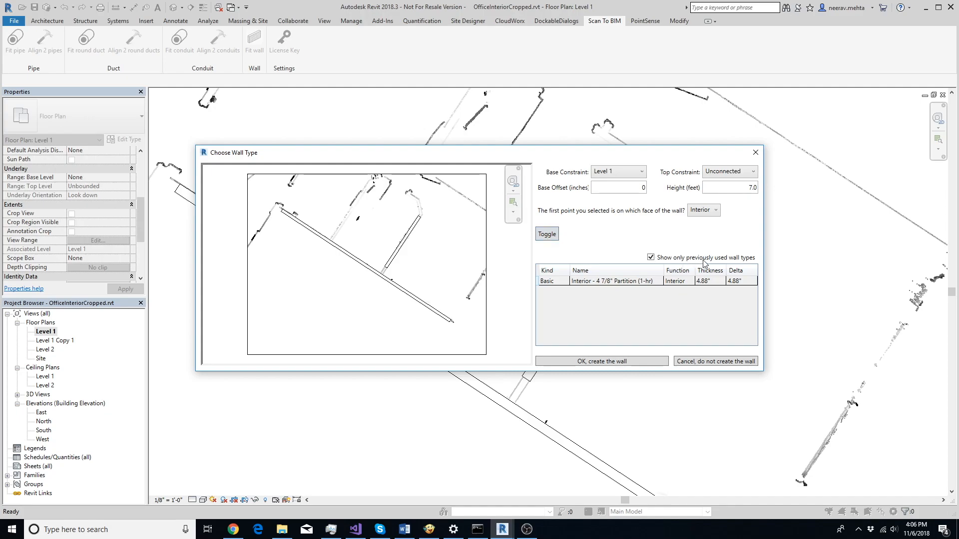
pyautogui.moveTo(729, 266)
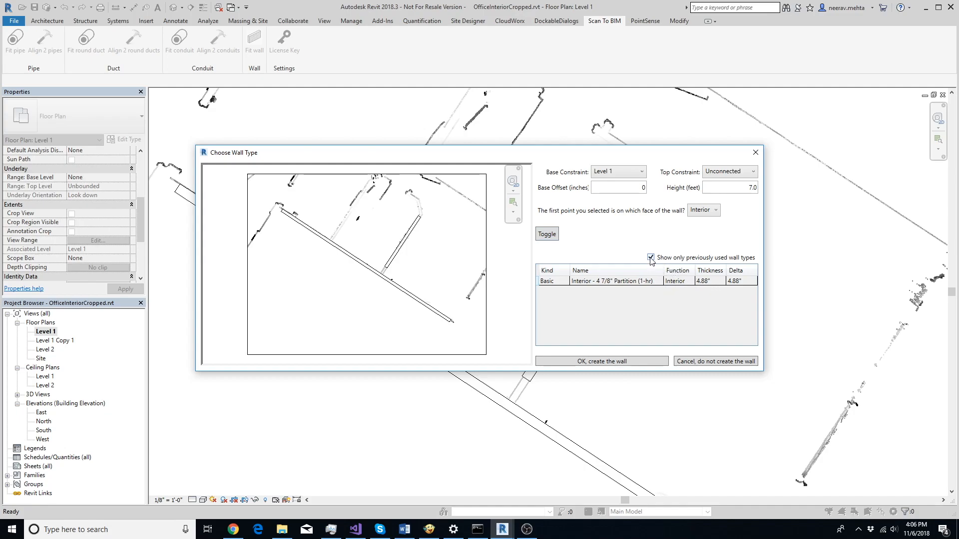
pyautogui.click(651, 257)
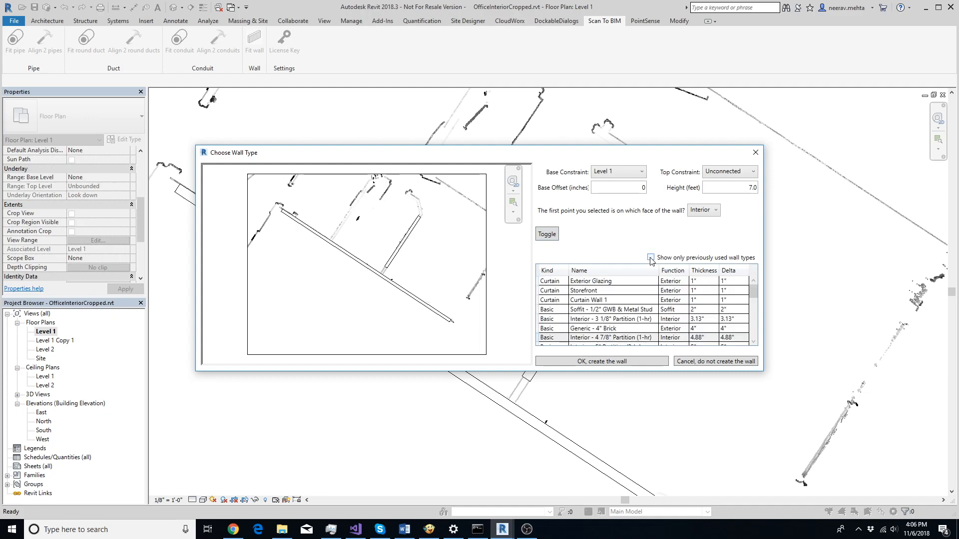
# Step: Create the second fitted wall as a Generic - 4" Brick wall
pyautogui.click(650, 257)
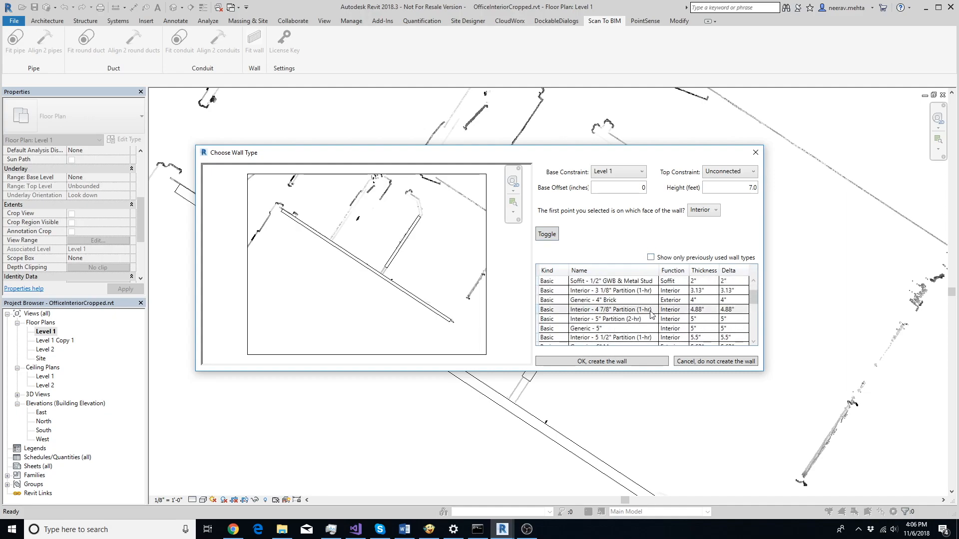
pyautogui.click(600, 300)
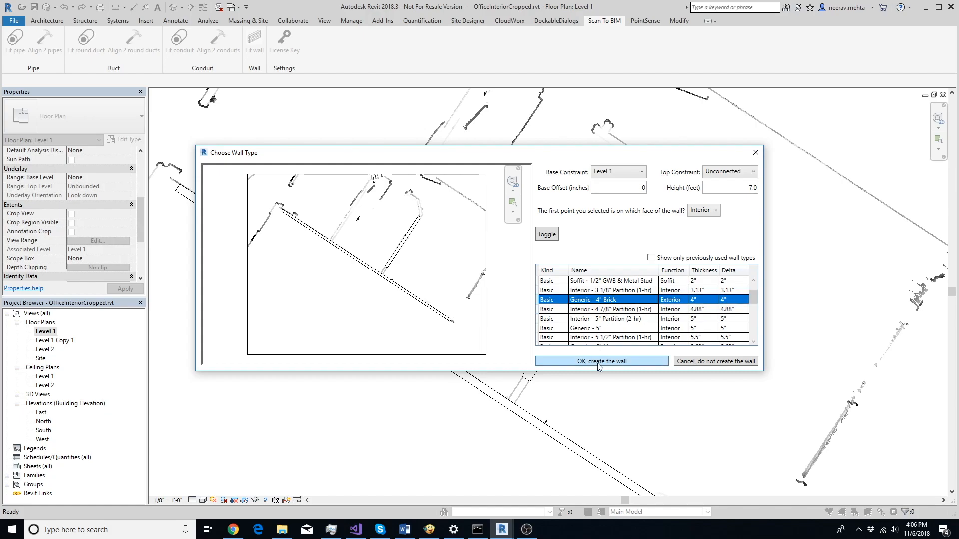
pyautogui.click(602, 361)
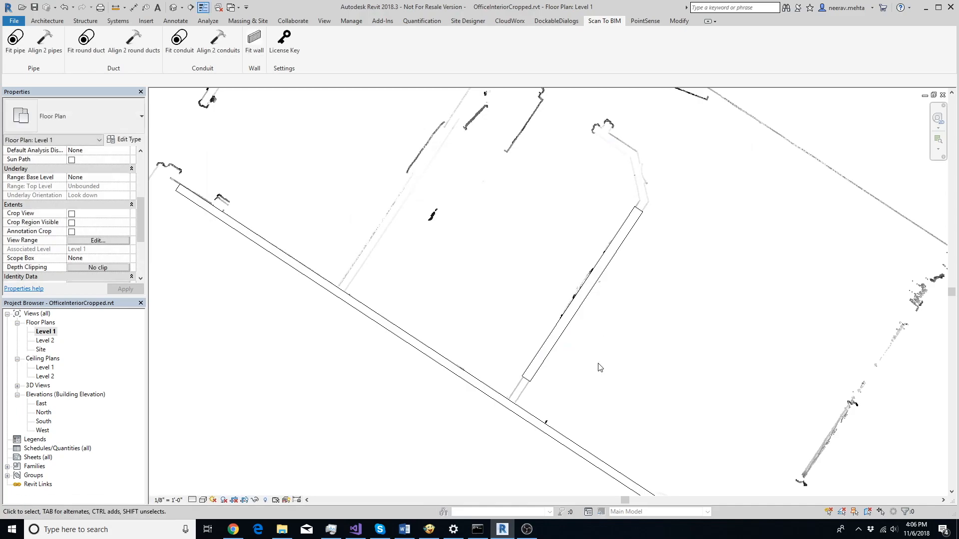
pyautogui.click(679, 20)
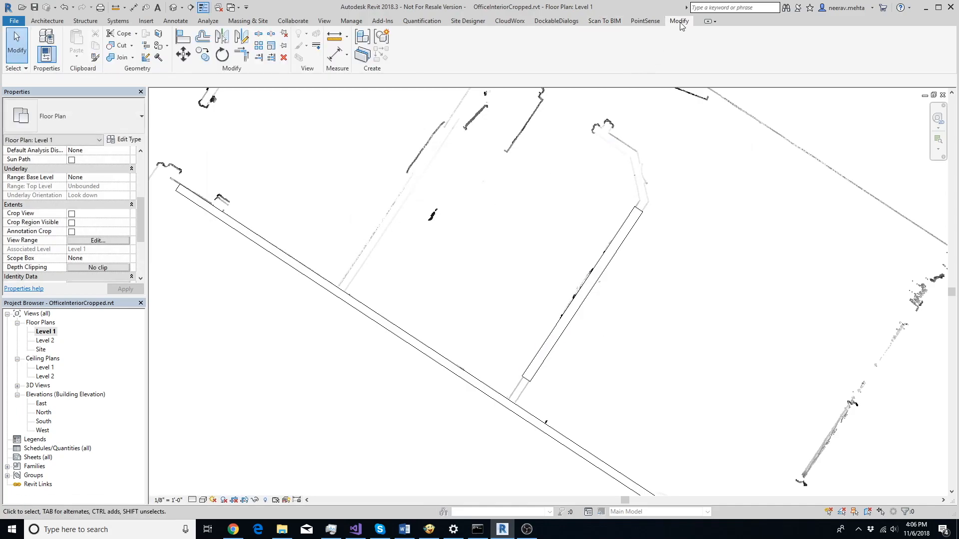